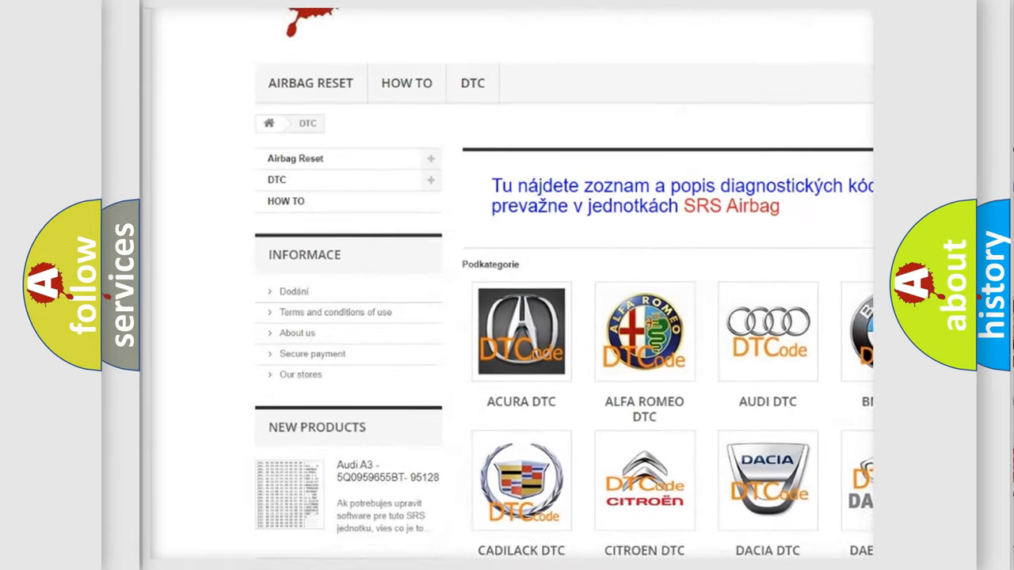
pyautogui.scroll(-3)
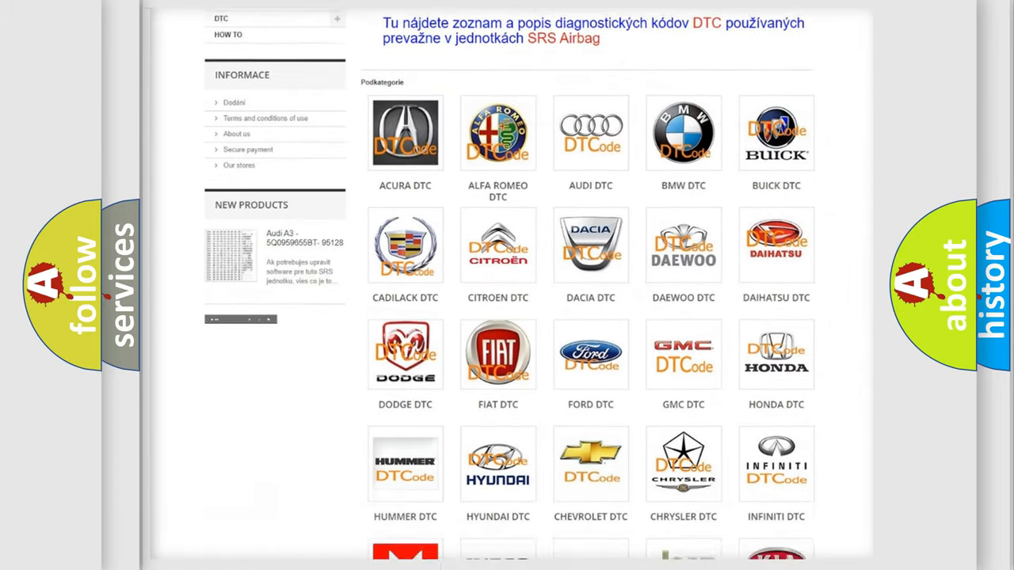
pyautogui.scroll(-3)
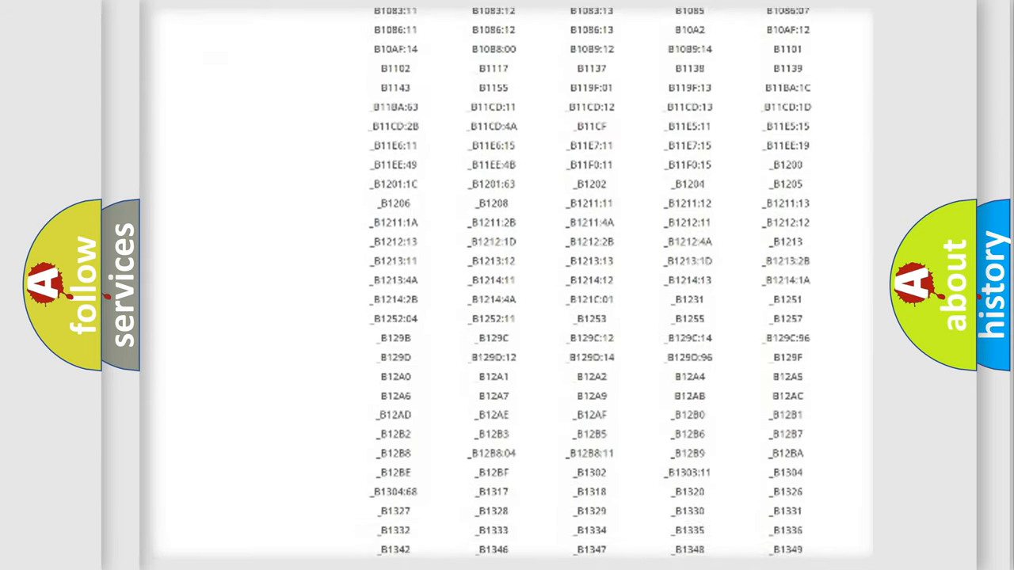
pyautogui.scroll(-3)
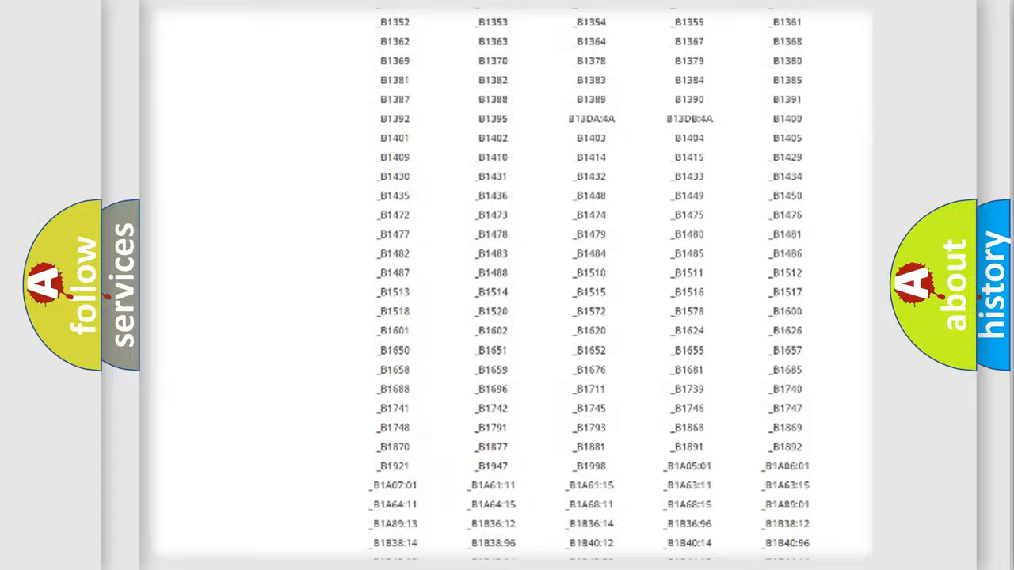